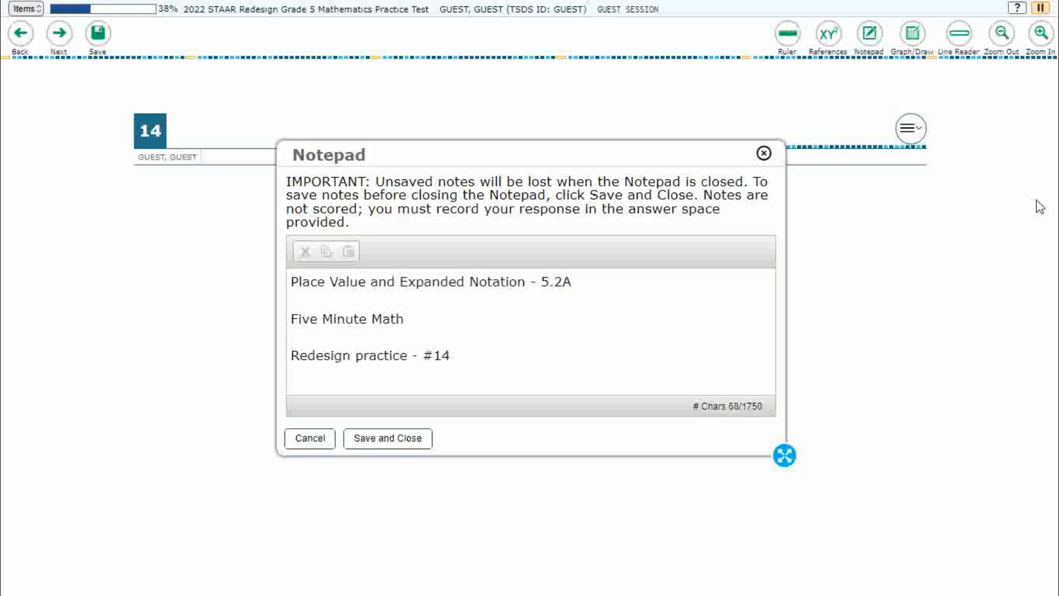
# Cancel out of the Notepad dialog to return to question 14 and its answer choices
pyautogui.click(762, 153)
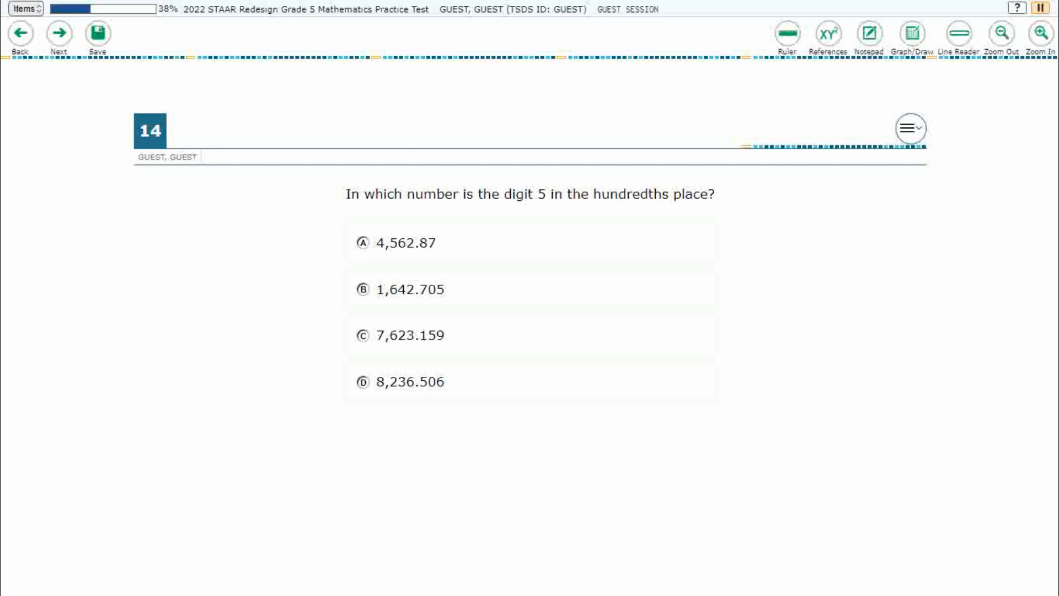
pyautogui.moveTo(1038, 205)
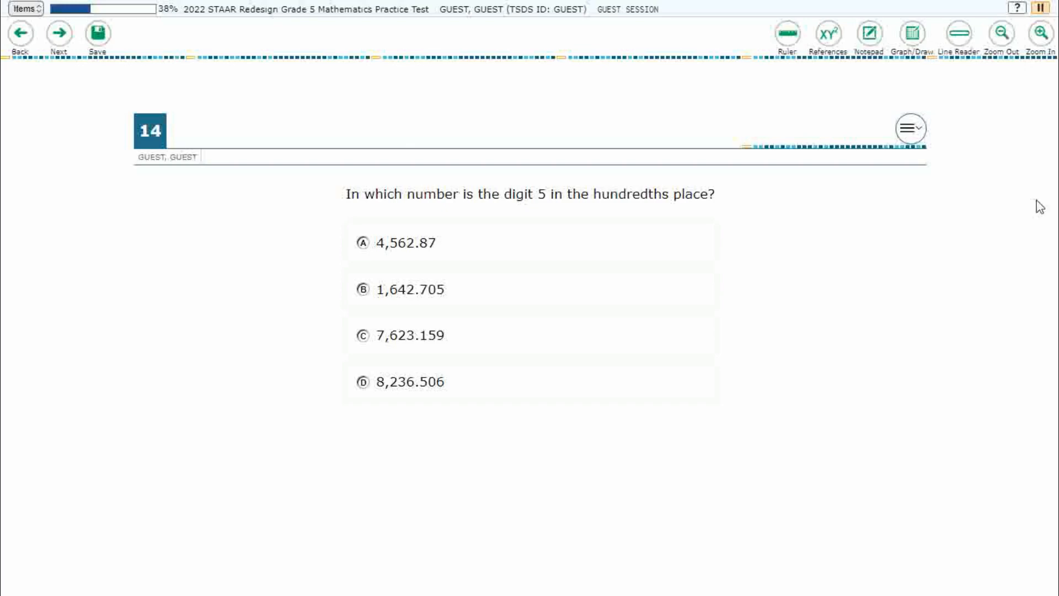
# Overlay maximized graph paper on question 14, raise its transparency, and choose black ink
pyautogui.click(911, 32)
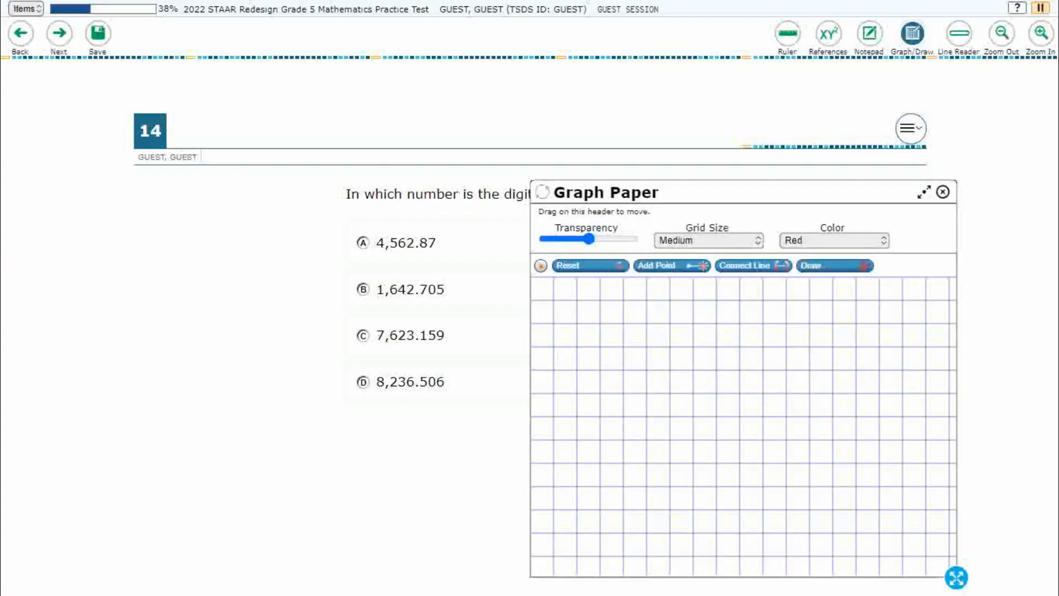
pyautogui.click(933, 192)
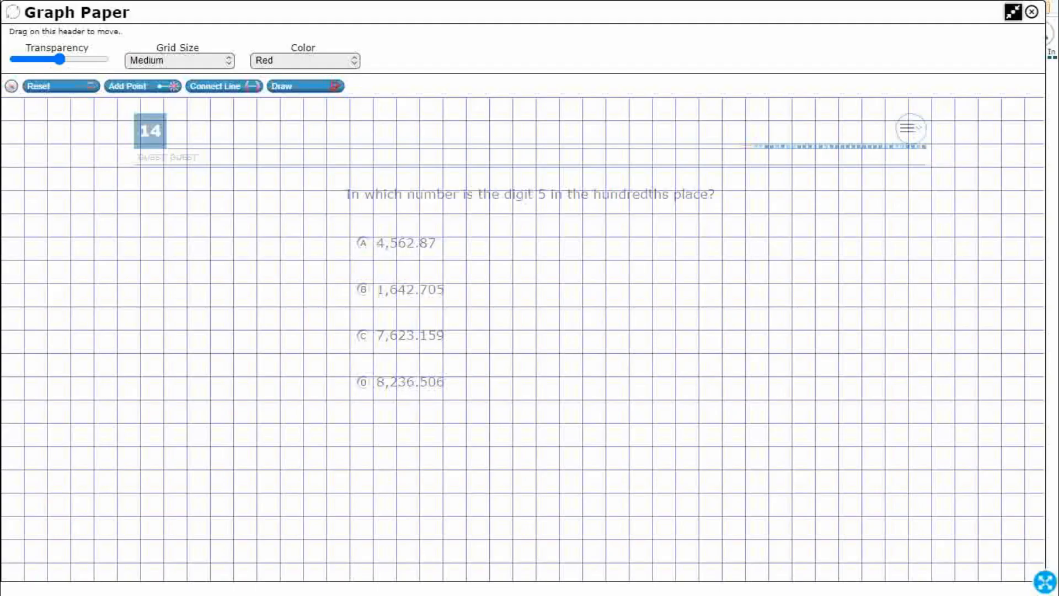
pyautogui.moveTo(64, 58); pyautogui.dragTo(85, 59)
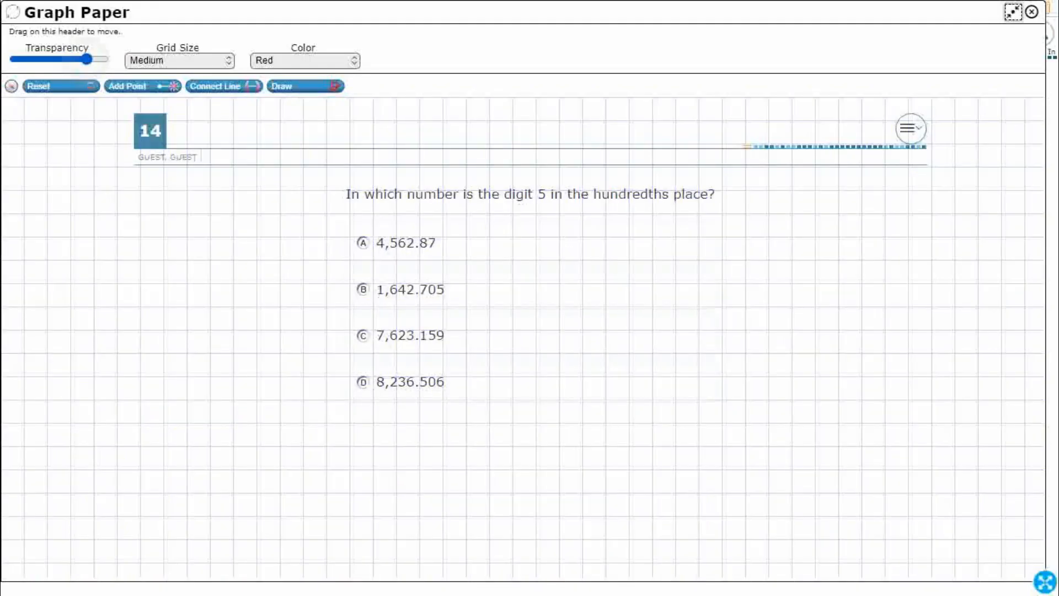
pyautogui.click(303, 60)
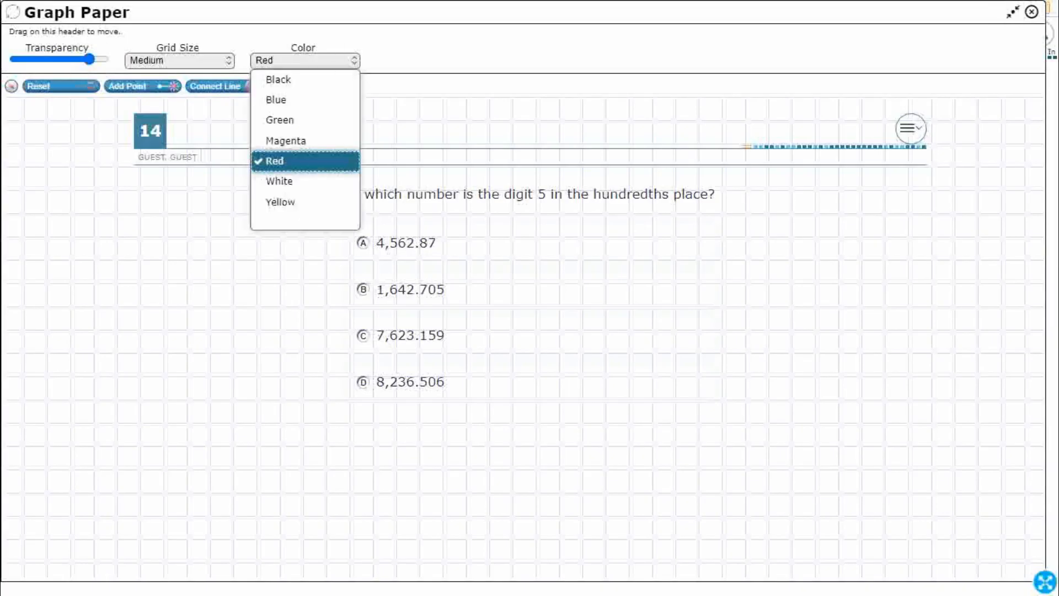
pyautogui.click(277, 79)
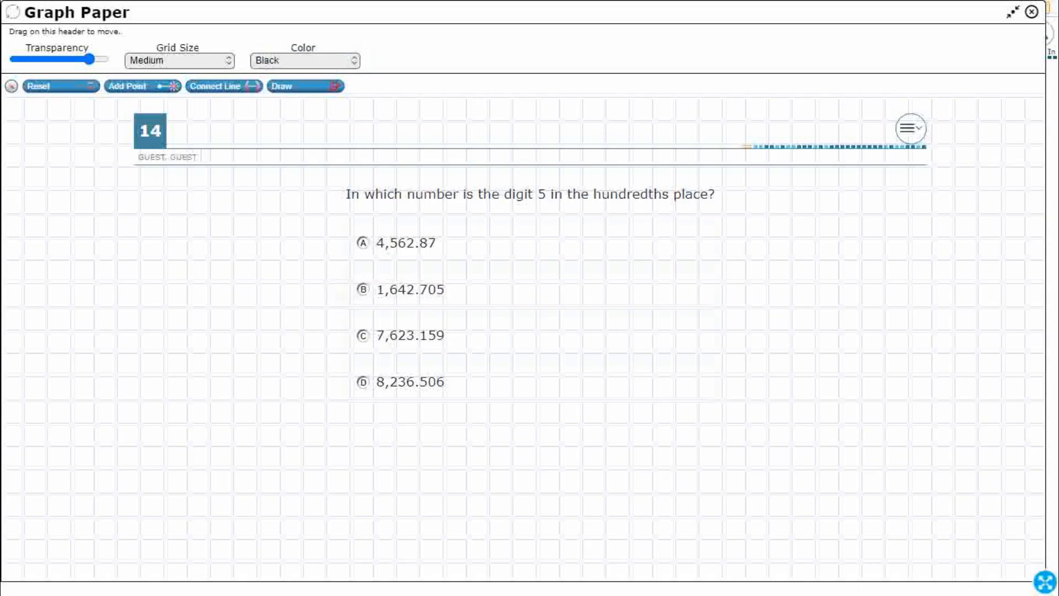
# Freehand a place-value chart labelled thousands to thousandths, adding the 'ths' endings in red
pyautogui.click(305, 86)
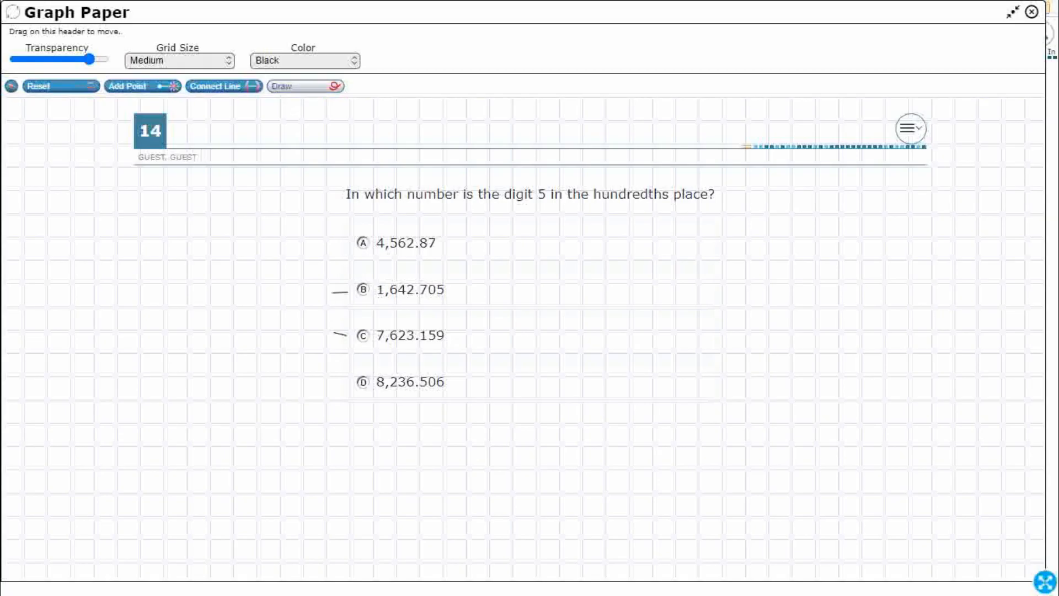
pyautogui.click(338, 377)
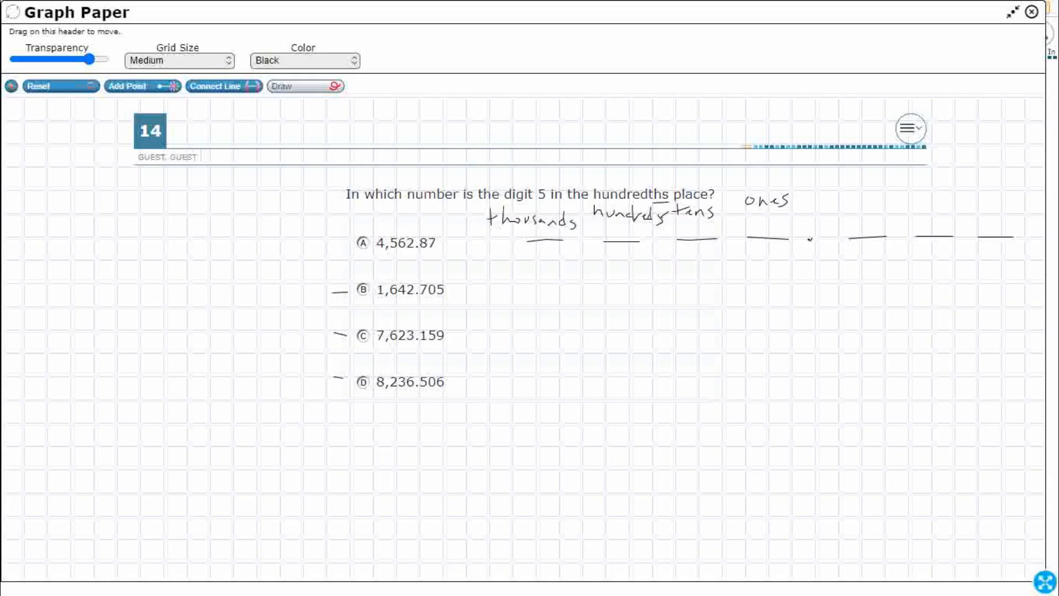
pyautogui.moveTo(840, 194); pyautogui.dragTo(840, 214)
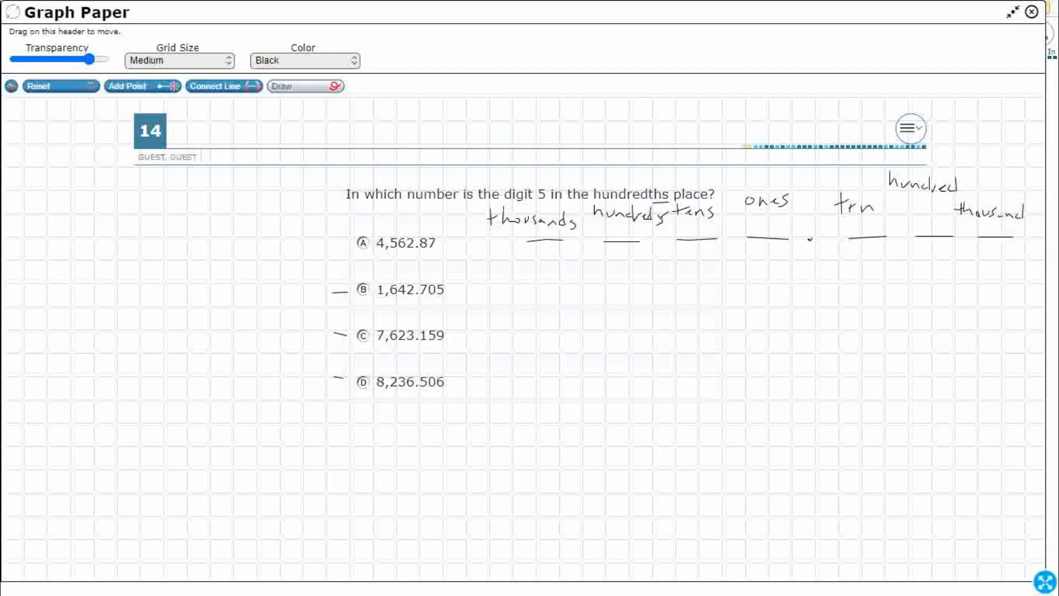
pyautogui.click(305, 61)
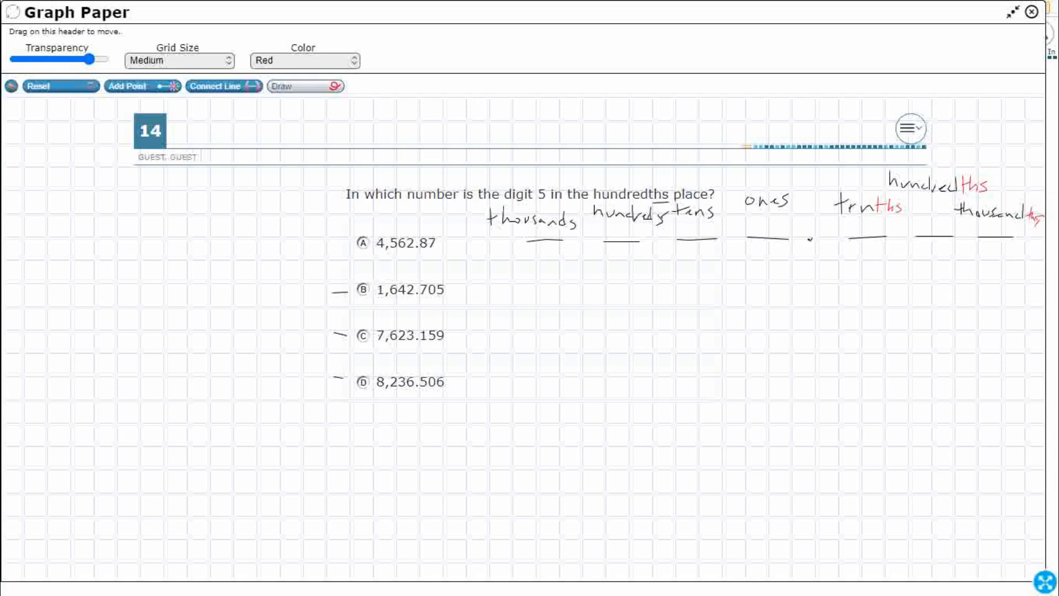
# Circle the question's 5 in red, write a 5 under hundredths, and switch the ink to blue
pyautogui.moveTo(587, 201); pyautogui.dragTo(675, 200)
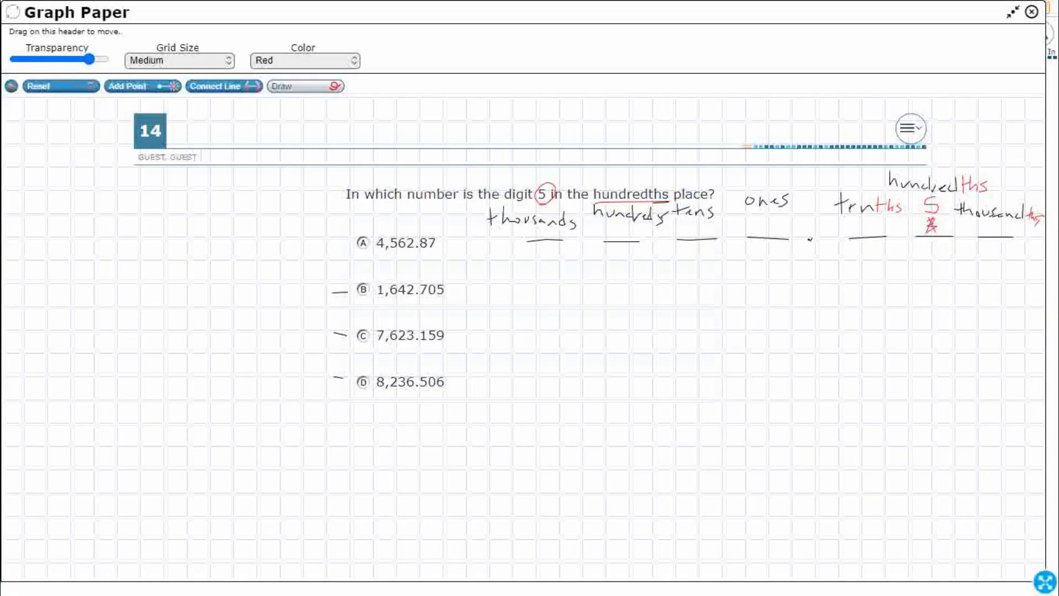
pyautogui.click(304, 60)
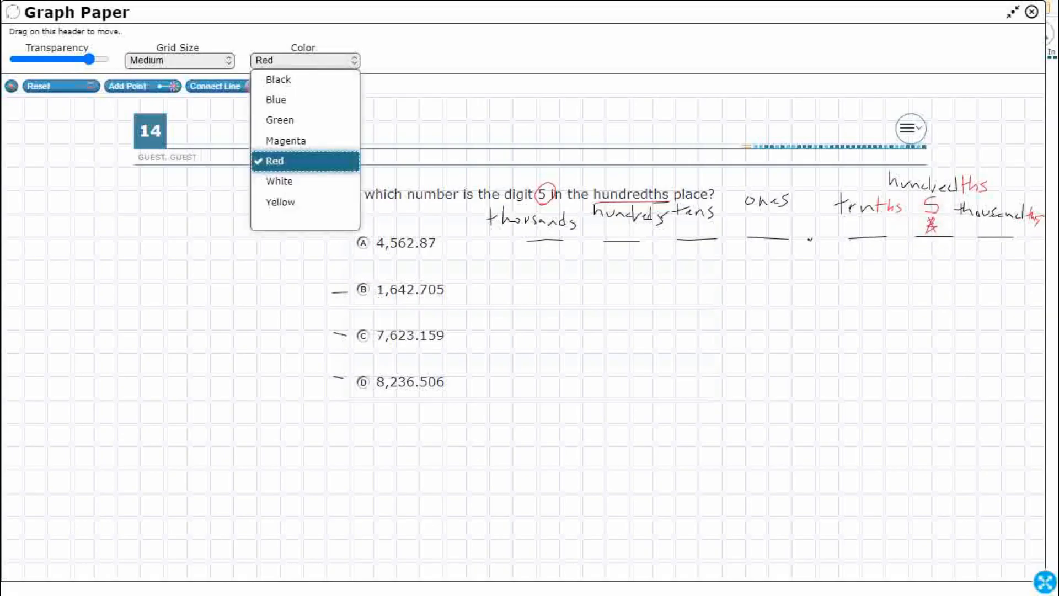
pyautogui.click(274, 100)
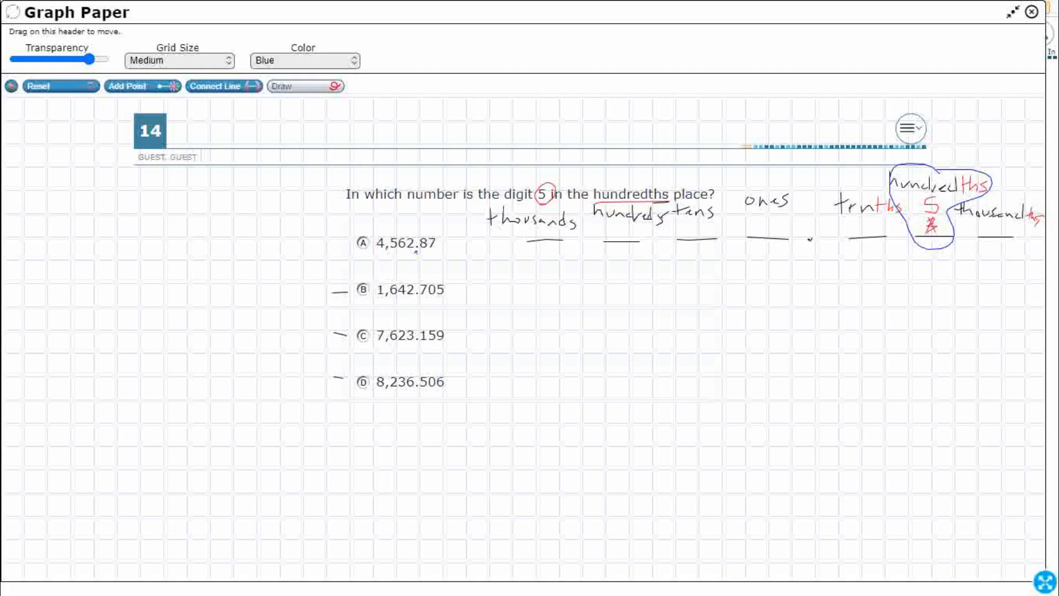
# Write choice A's digits 4562.87 into the chart in blue, strike out A, and move to green ink
pyautogui.moveTo(750, 270); pyautogui.dragTo(766, 263)
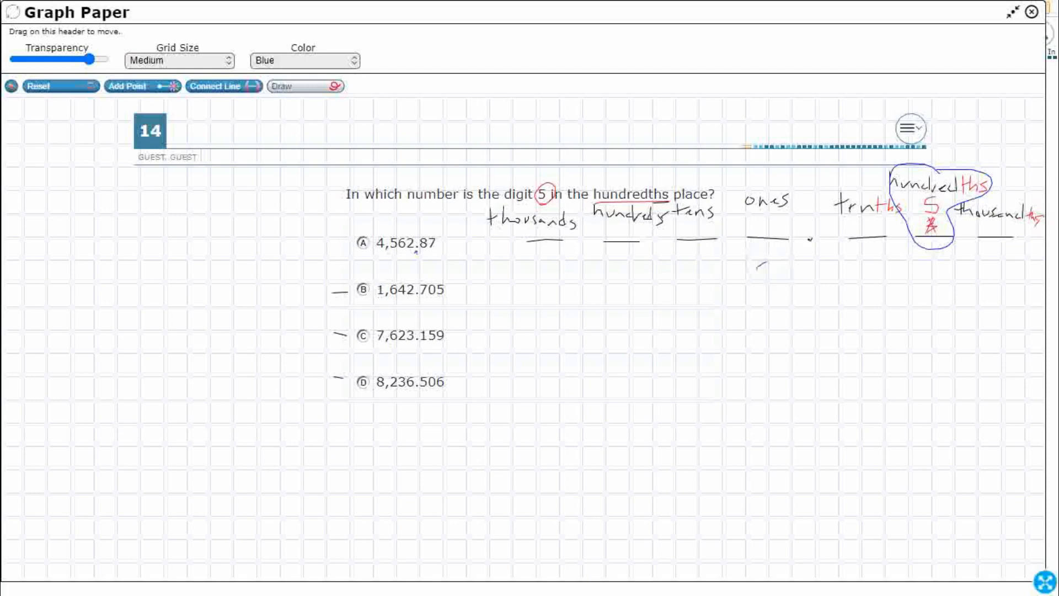
pyautogui.moveTo(777, 264); pyautogui.dragTo(766, 287)
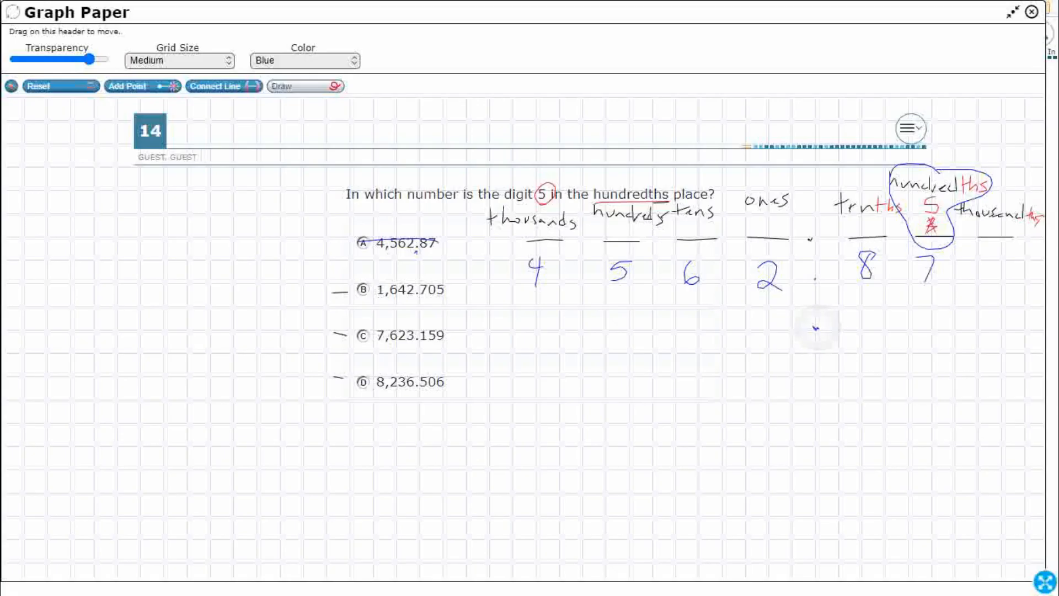
pyautogui.click(302, 59)
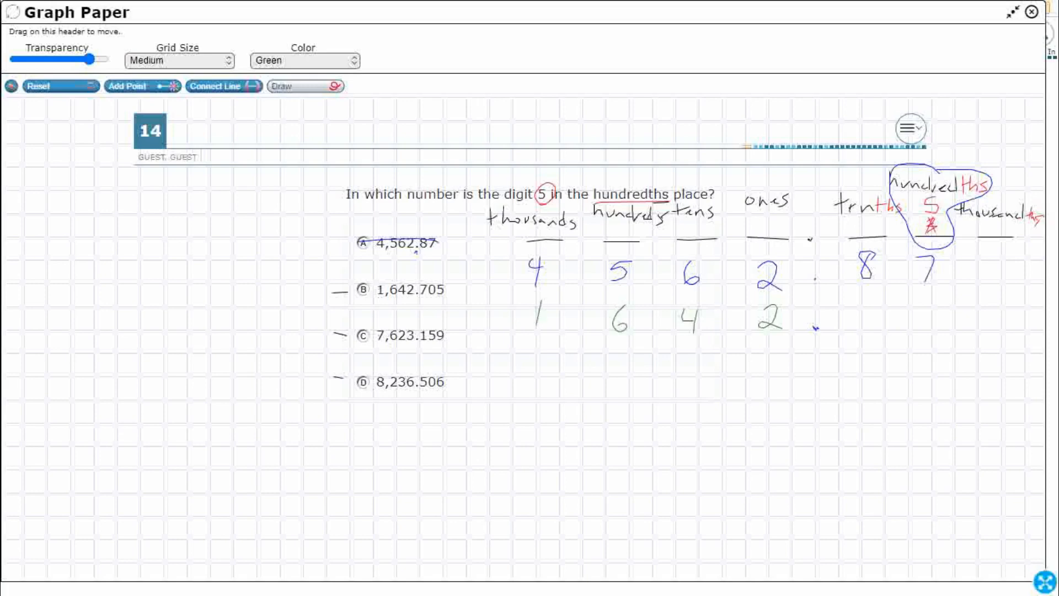
# Finish choice B as 1642.705 in green, cross out B, and circle A's hundreds-place 5 in blue
pyautogui.moveTo(858, 300); pyautogui.dragTo(938, 325)
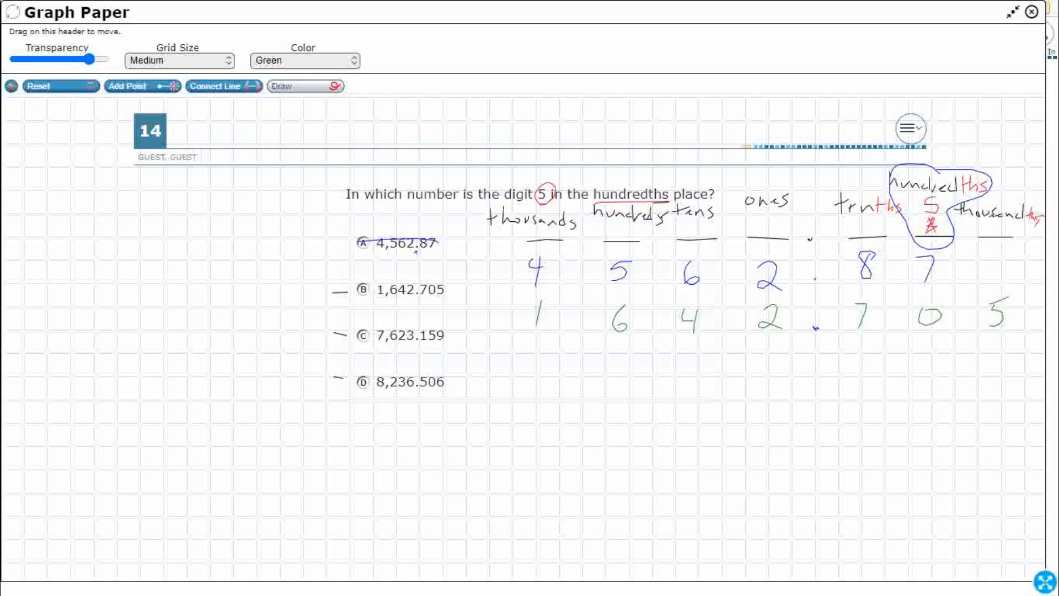
pyautogui.moveTo(357, 290); pyautogui.dragTo(449, 291)
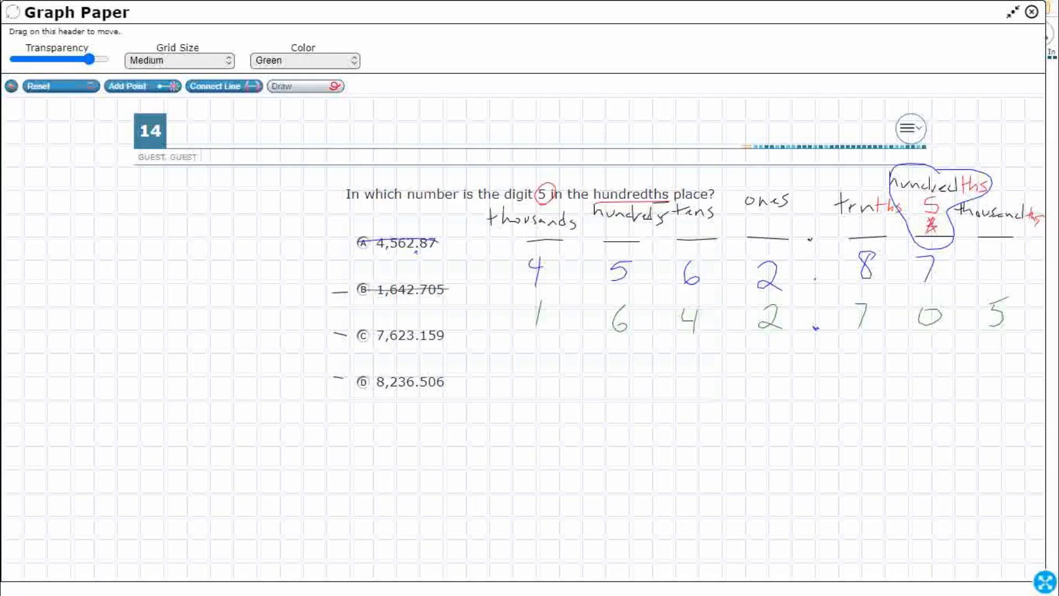
pyautogui.click(304, 60)
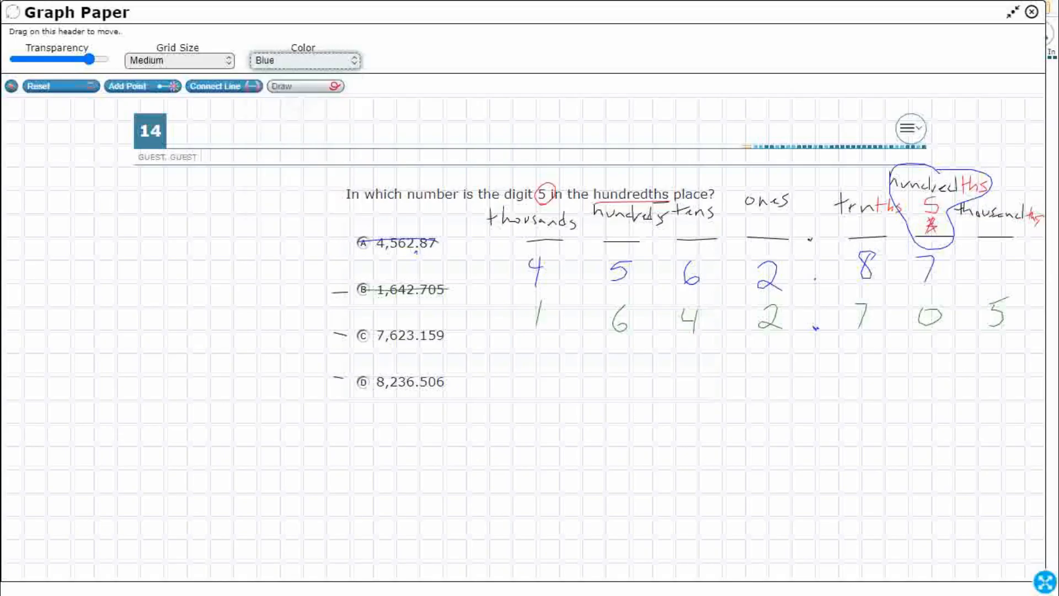
pyautogui.moveTo(588, 203); pyautogui.dragTo(649, 284)
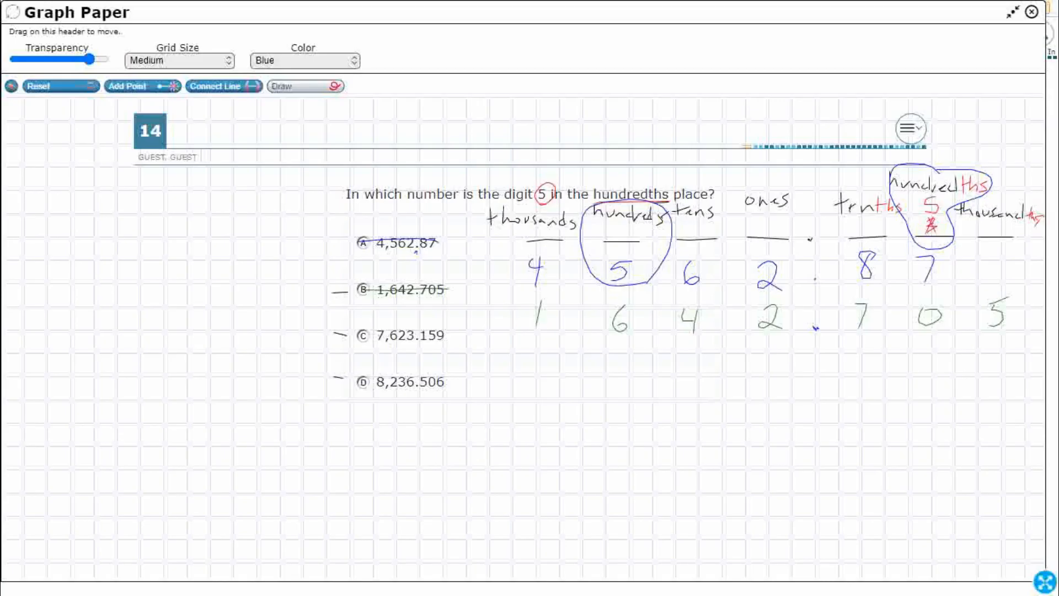
pyautogui.moveTo(1038, 206)
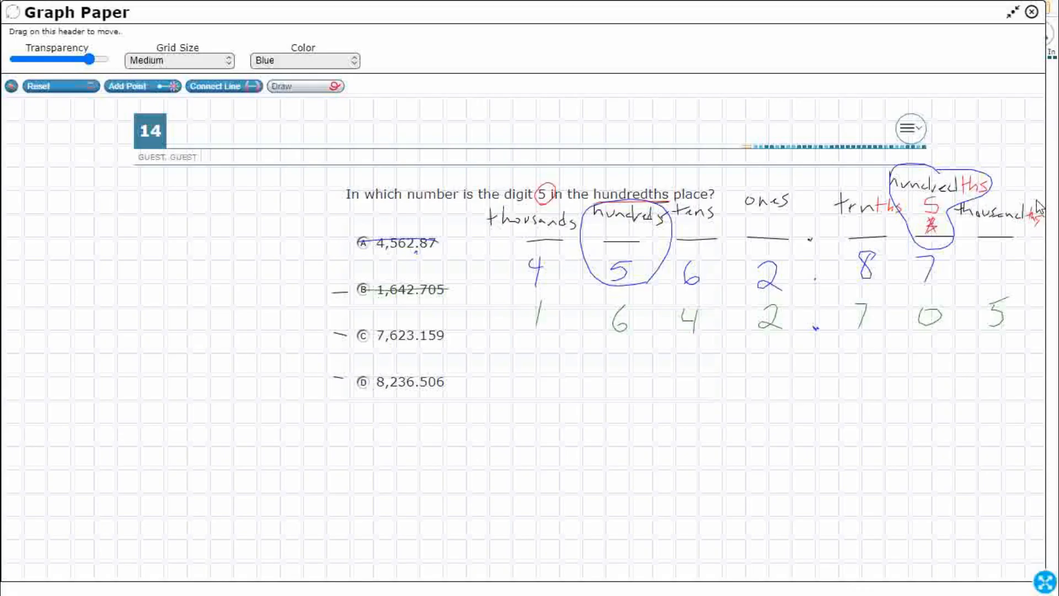
# Circle B's thousandths-place 5 in green, then return the ink to black for choice C
pyautogui.click(304, 59)
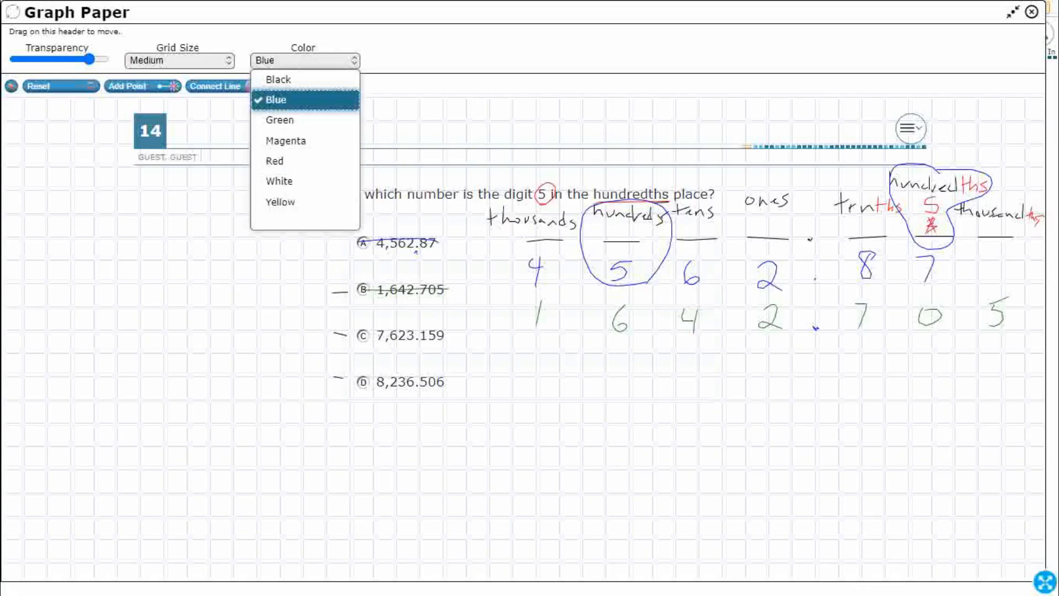
pyautogui.click(279, 119)
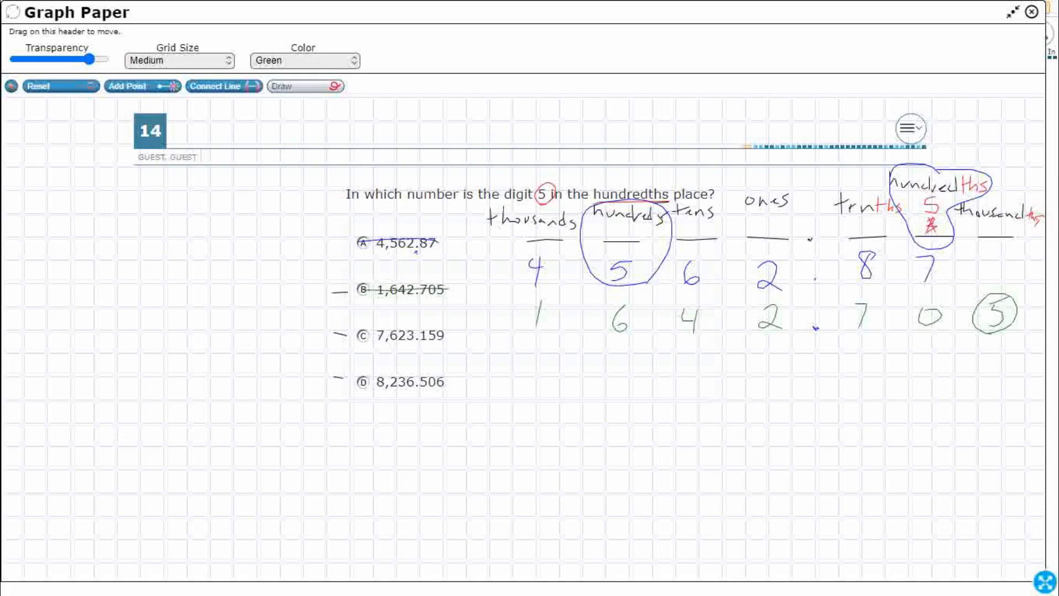
pyautogui.click(304, 60)
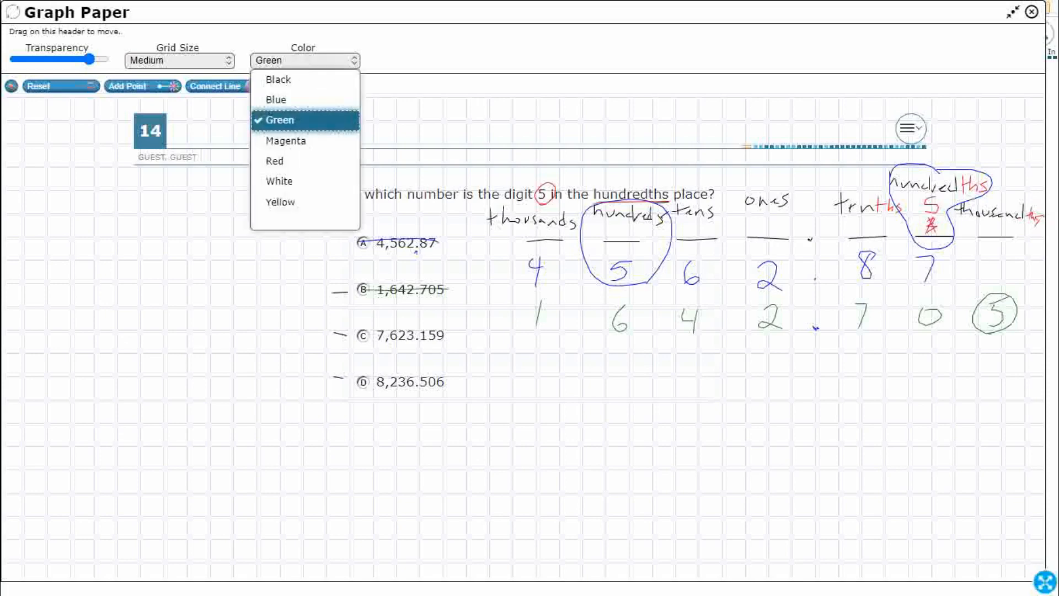
pyautogui.click(277, 80)
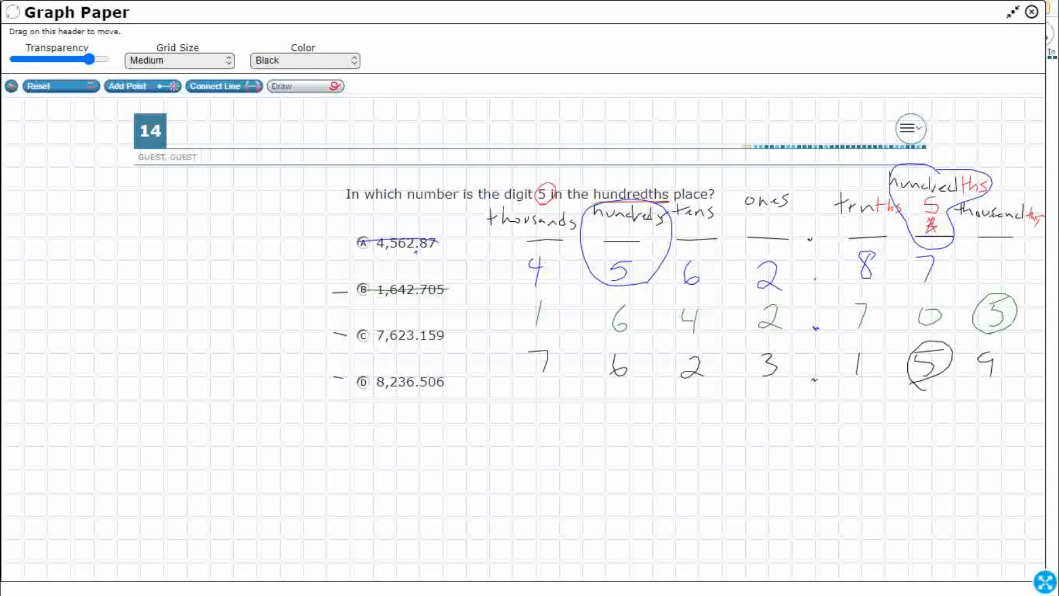
# Chart choice C's digits 7623.159 in black with its hundredths 5 circled, then set the ink to magenta
pyautogui.click(303, 59)
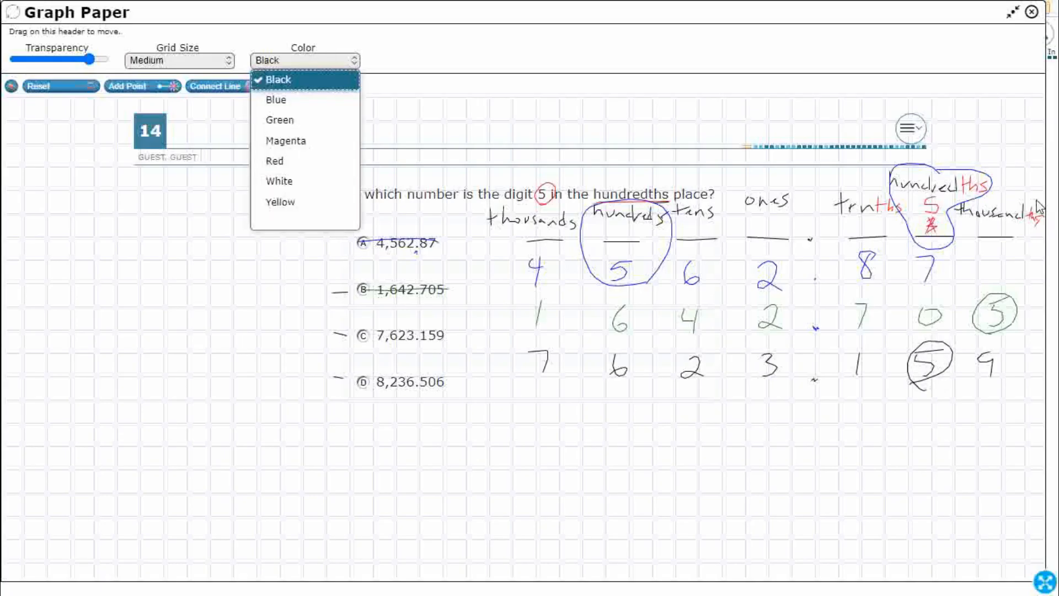
pyautogui.click(277, 79)
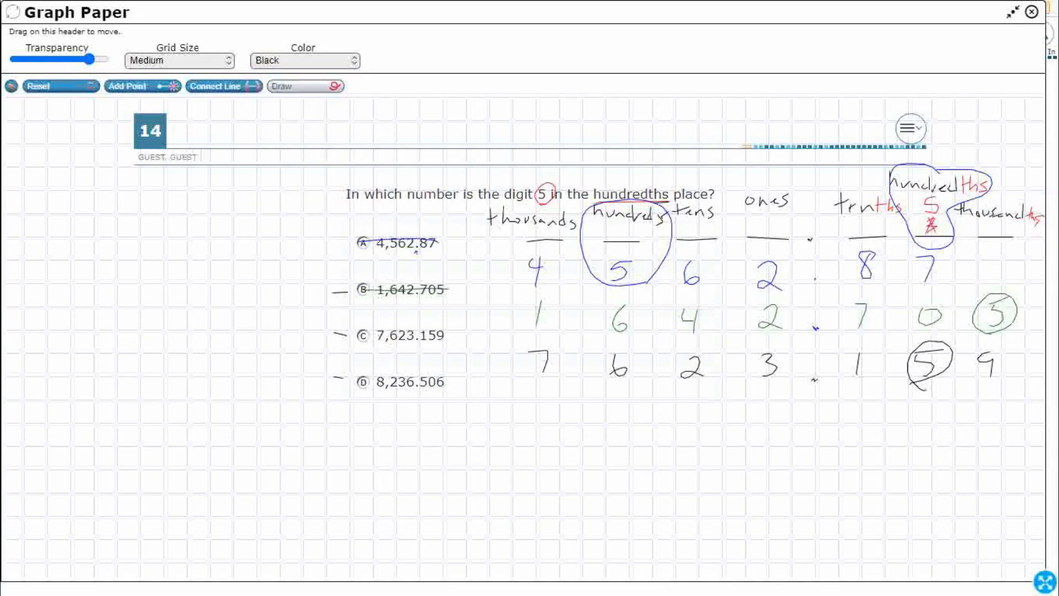
pyautogui.moveTo(815, 420)
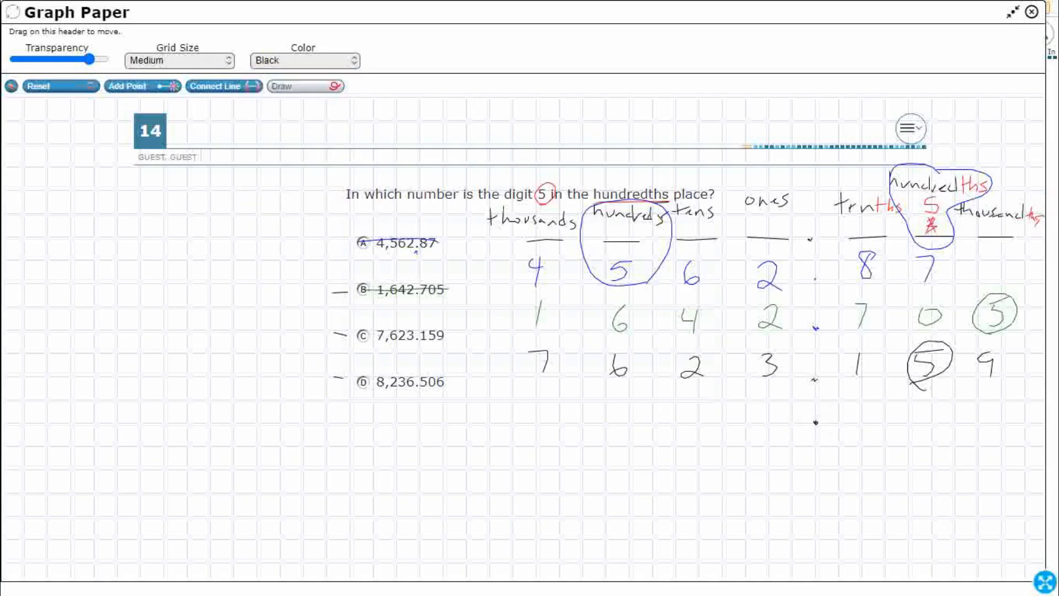
pyautogui.click(305, 60)
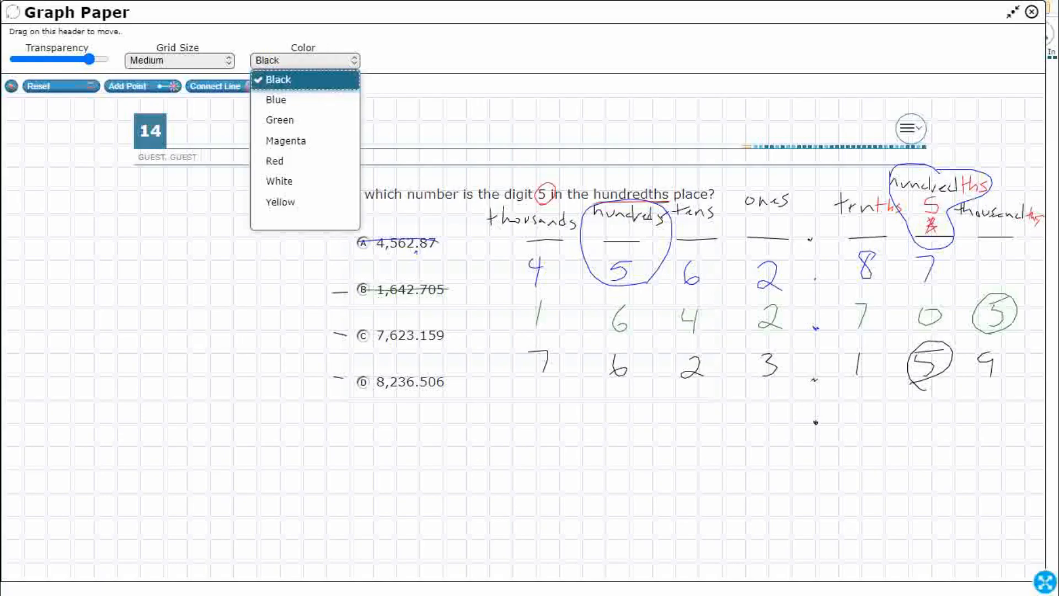
pyautogui.click(285, 140)
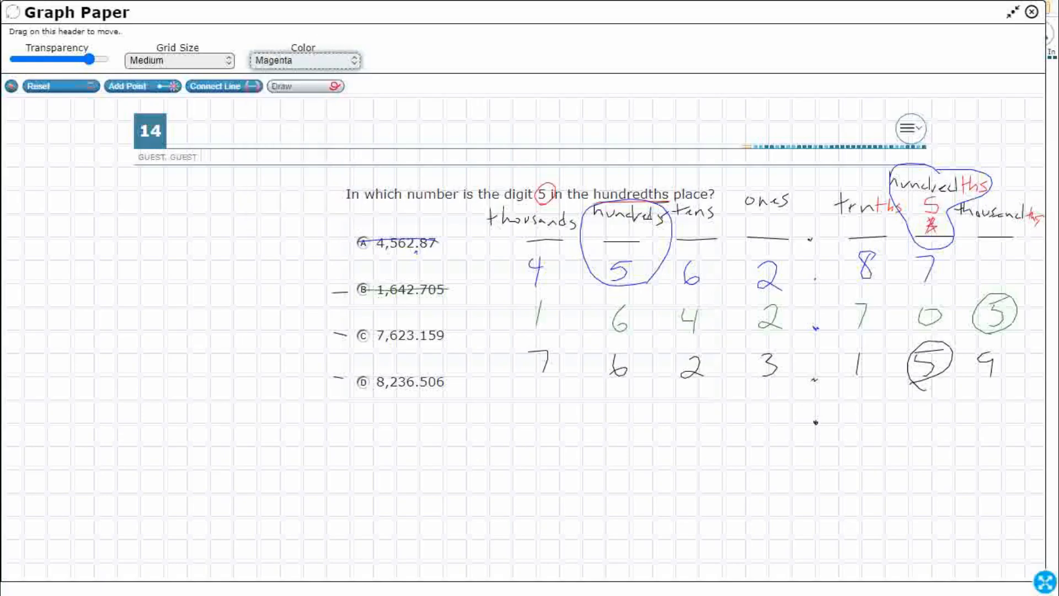